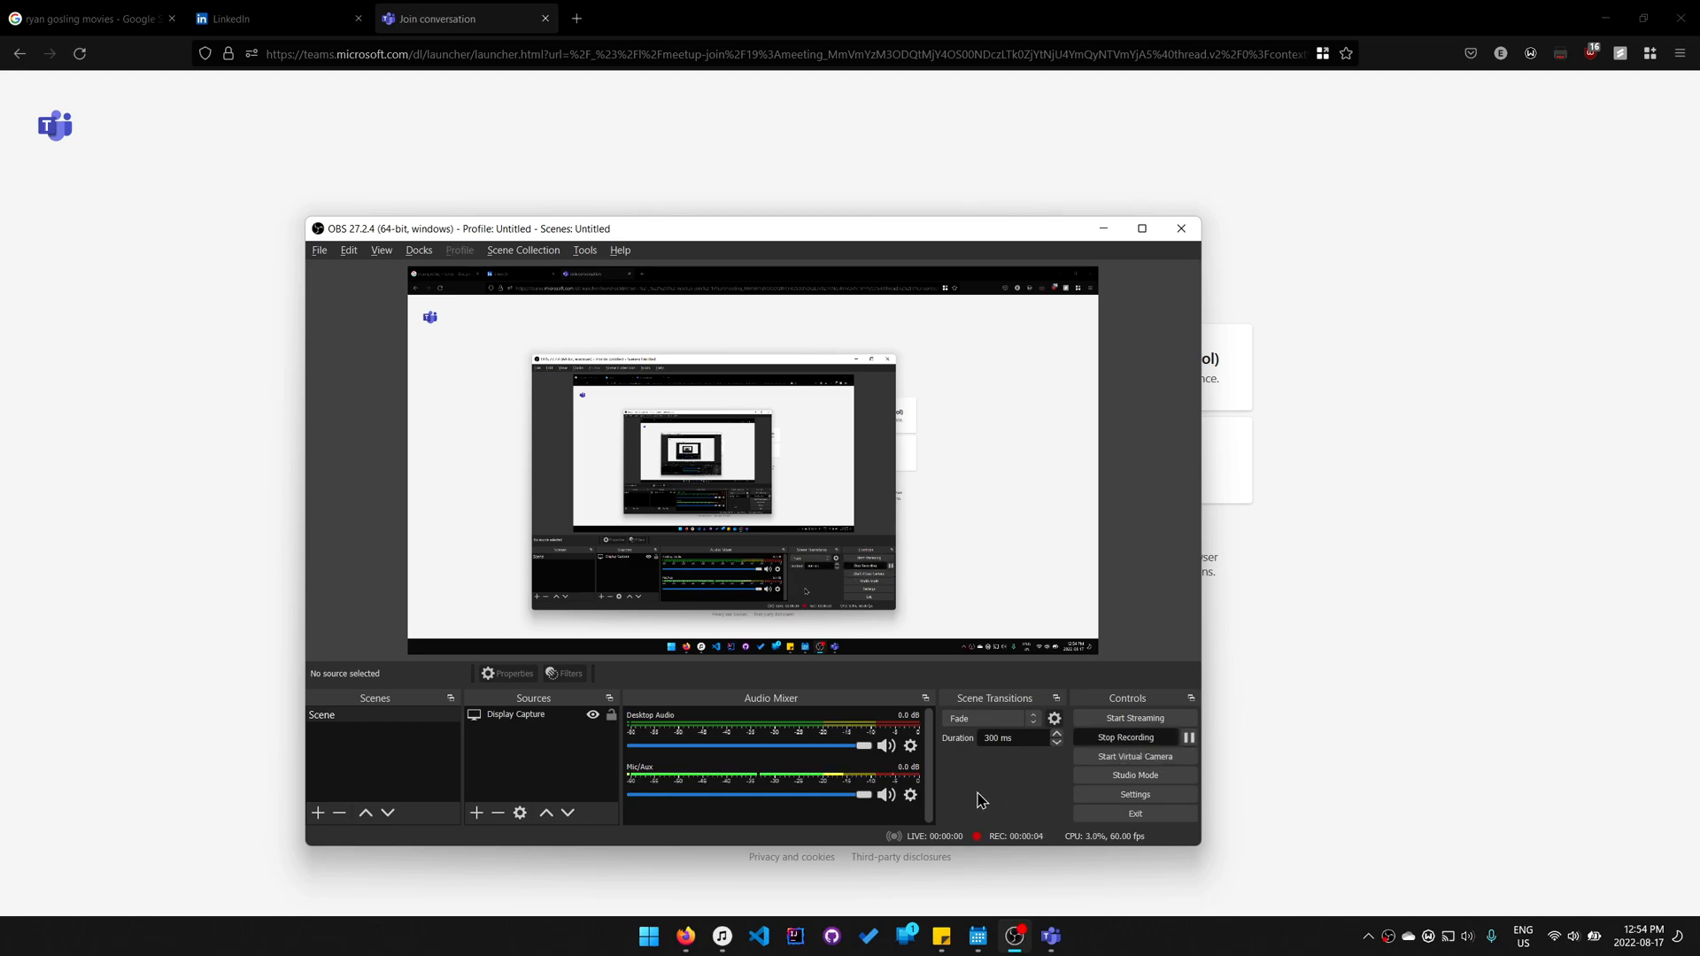
pyautogui.moveTo(983, 760)
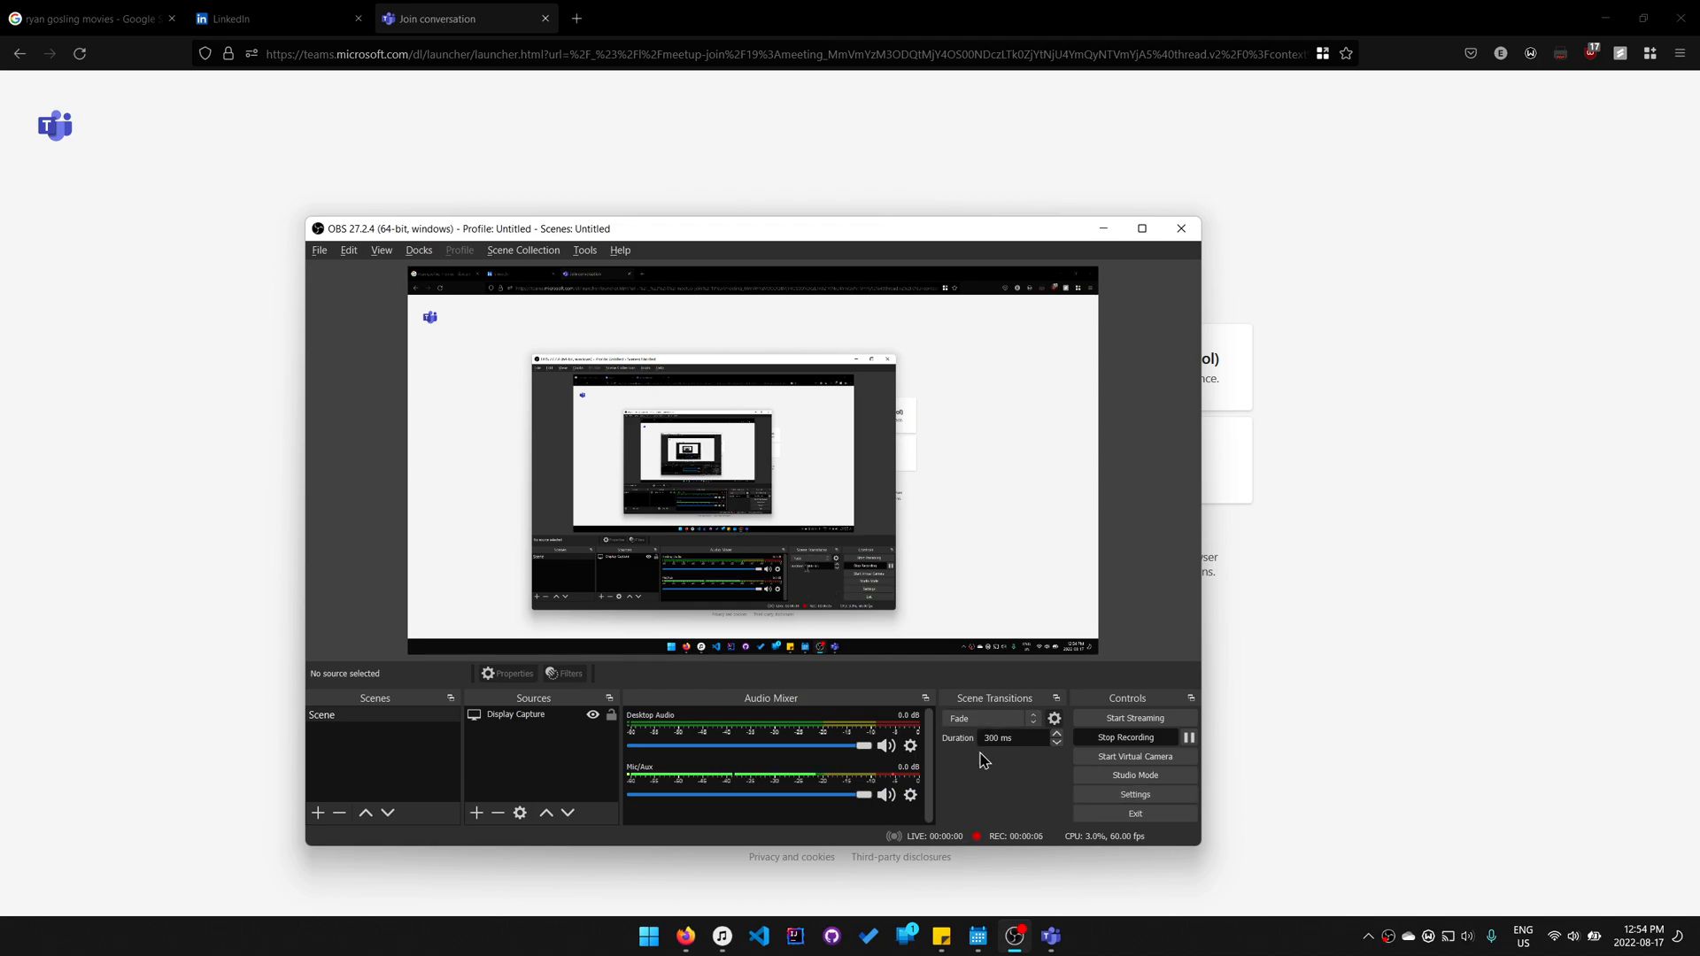
pyautogui.moveTo(1007, 815)
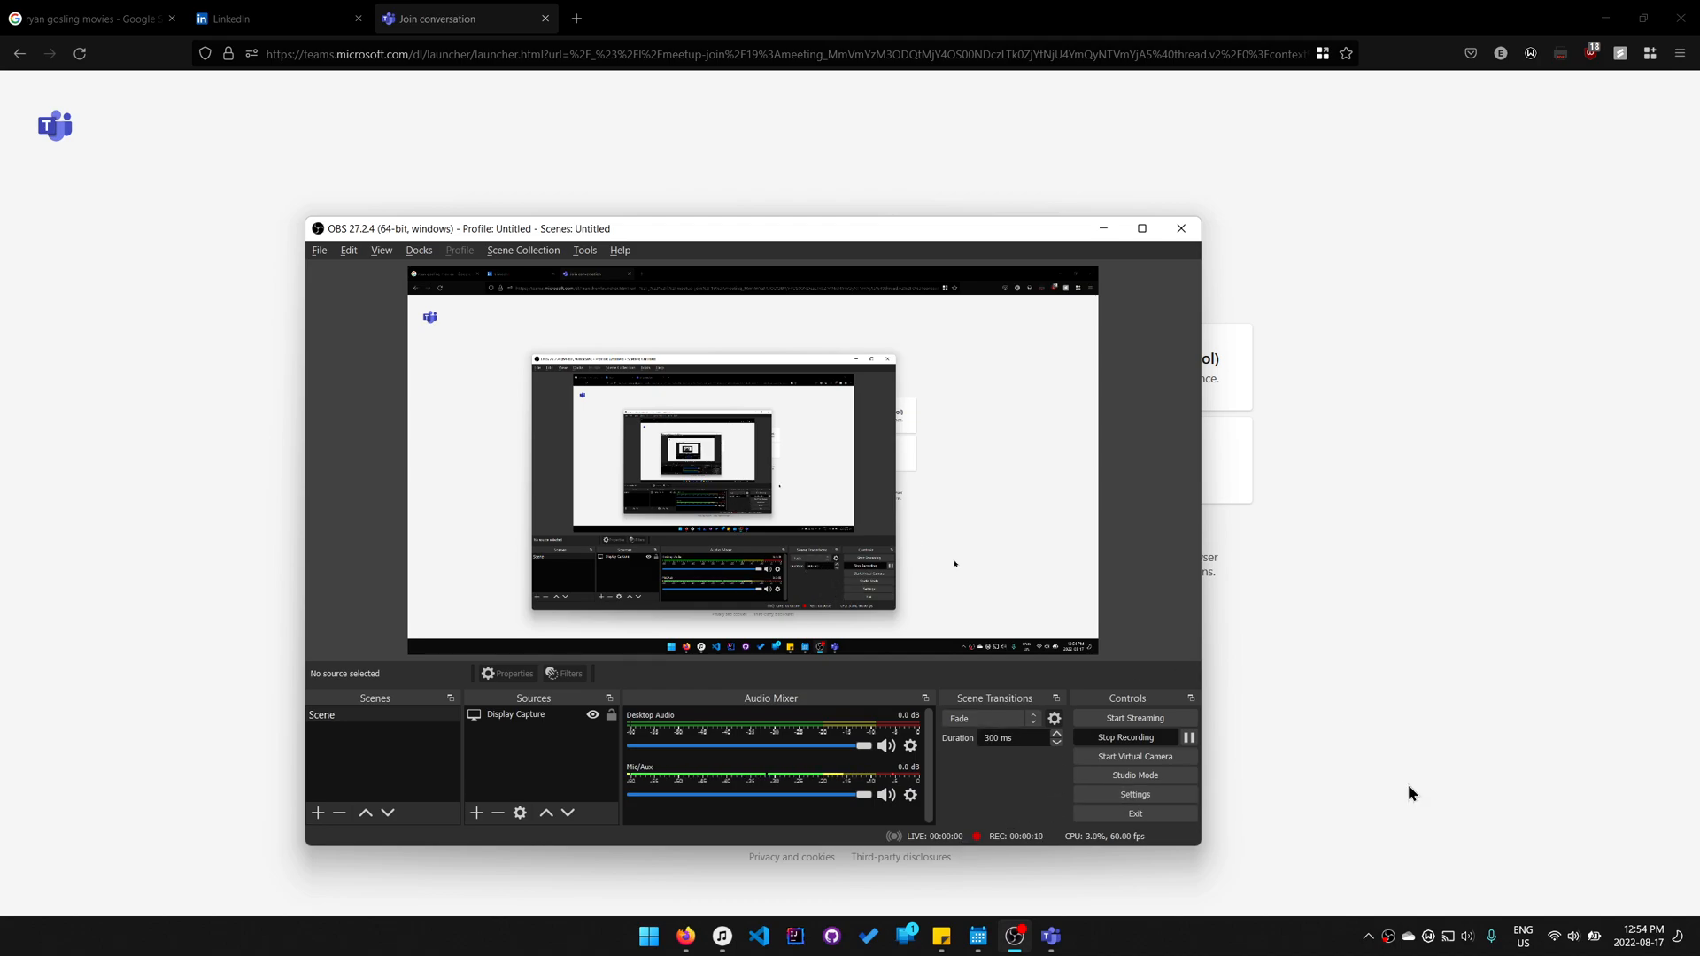
# Open the taskbar calendar flyout from the clock, showing August 2022.
pyautogui.click(1639, 936)
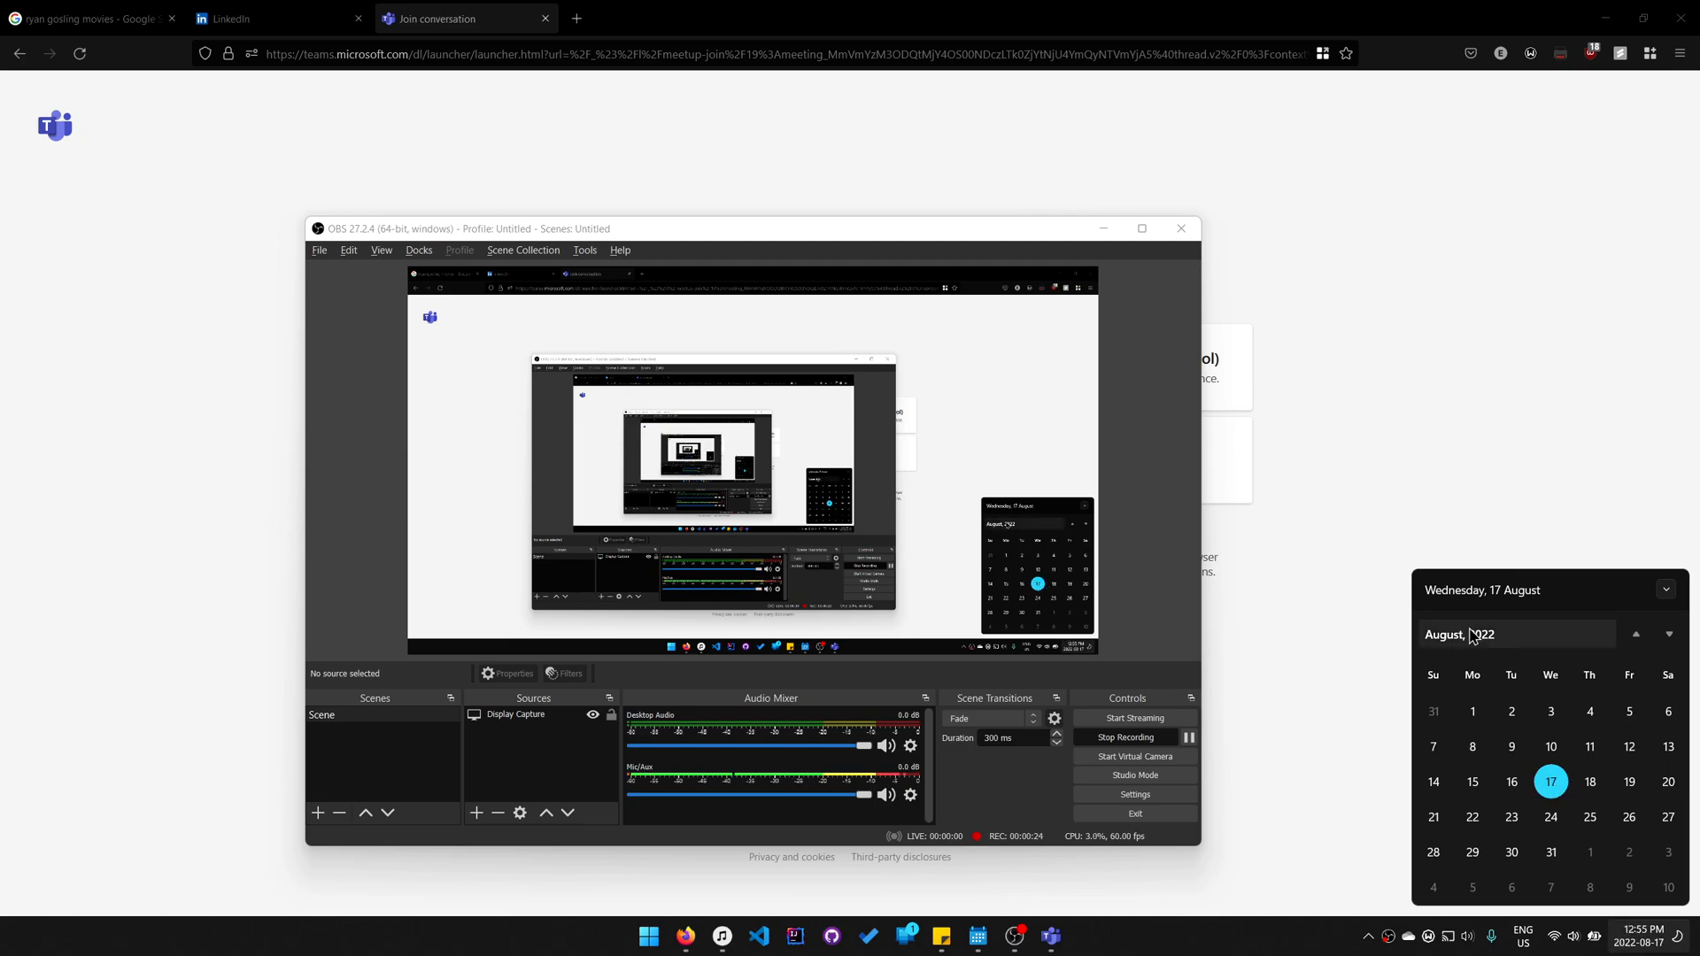
pyautogui.moveTo(1391, 471)
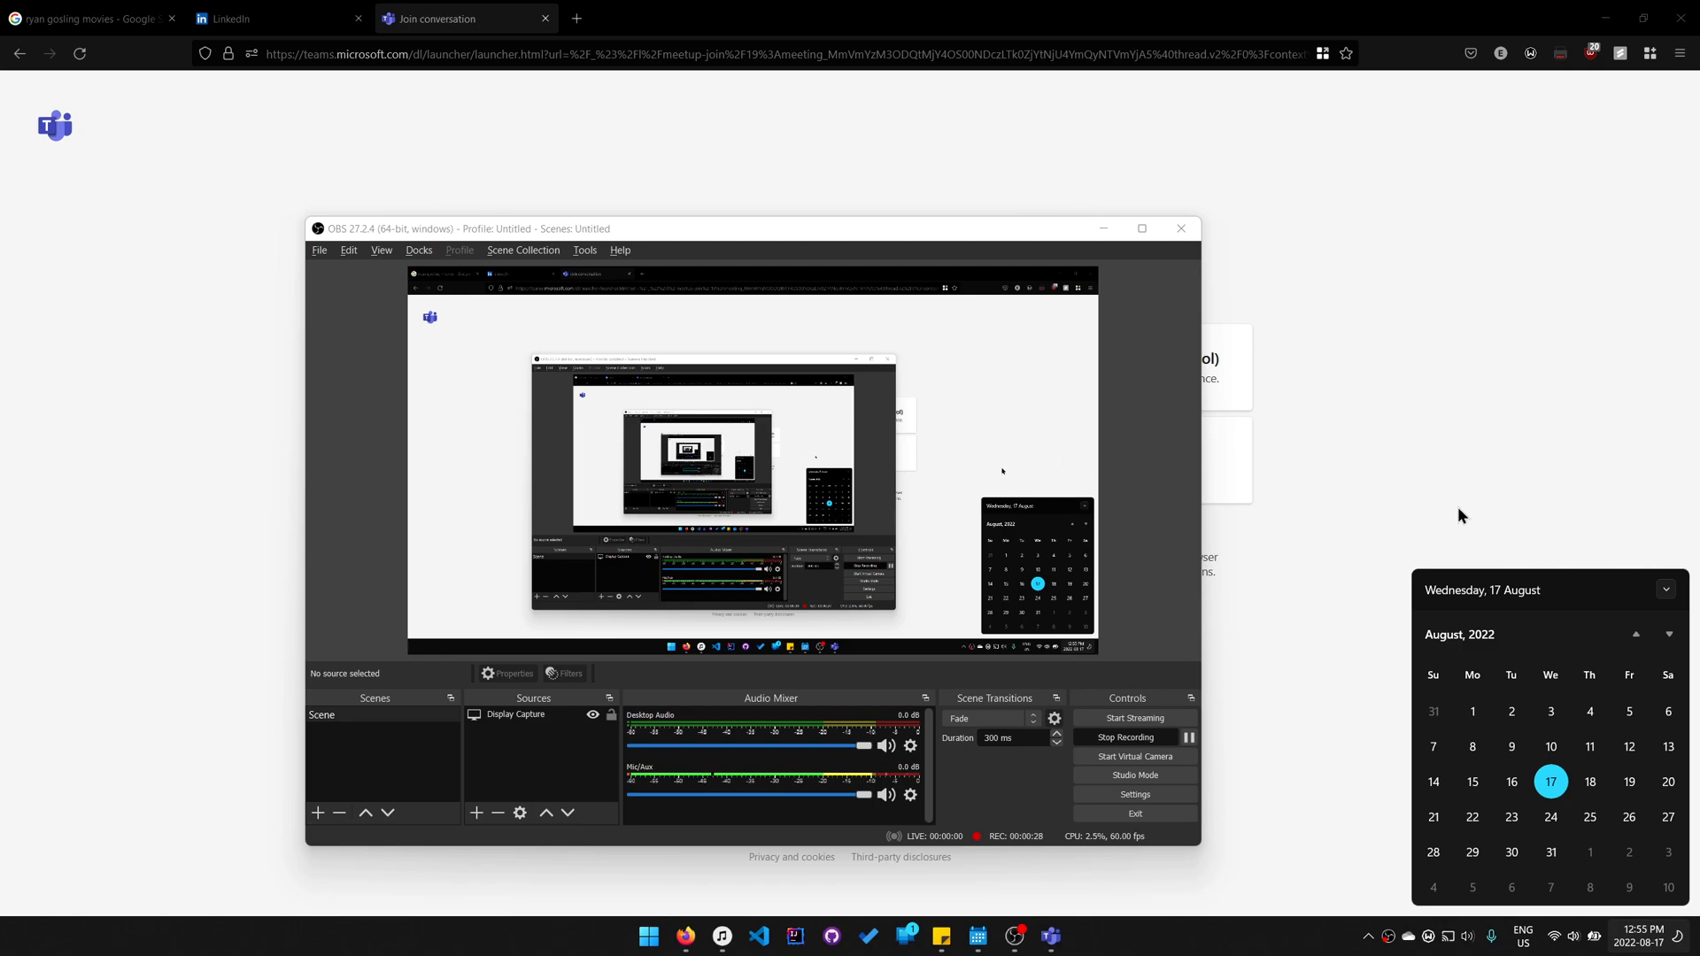
pyautogui.moveTo(1615, 556)
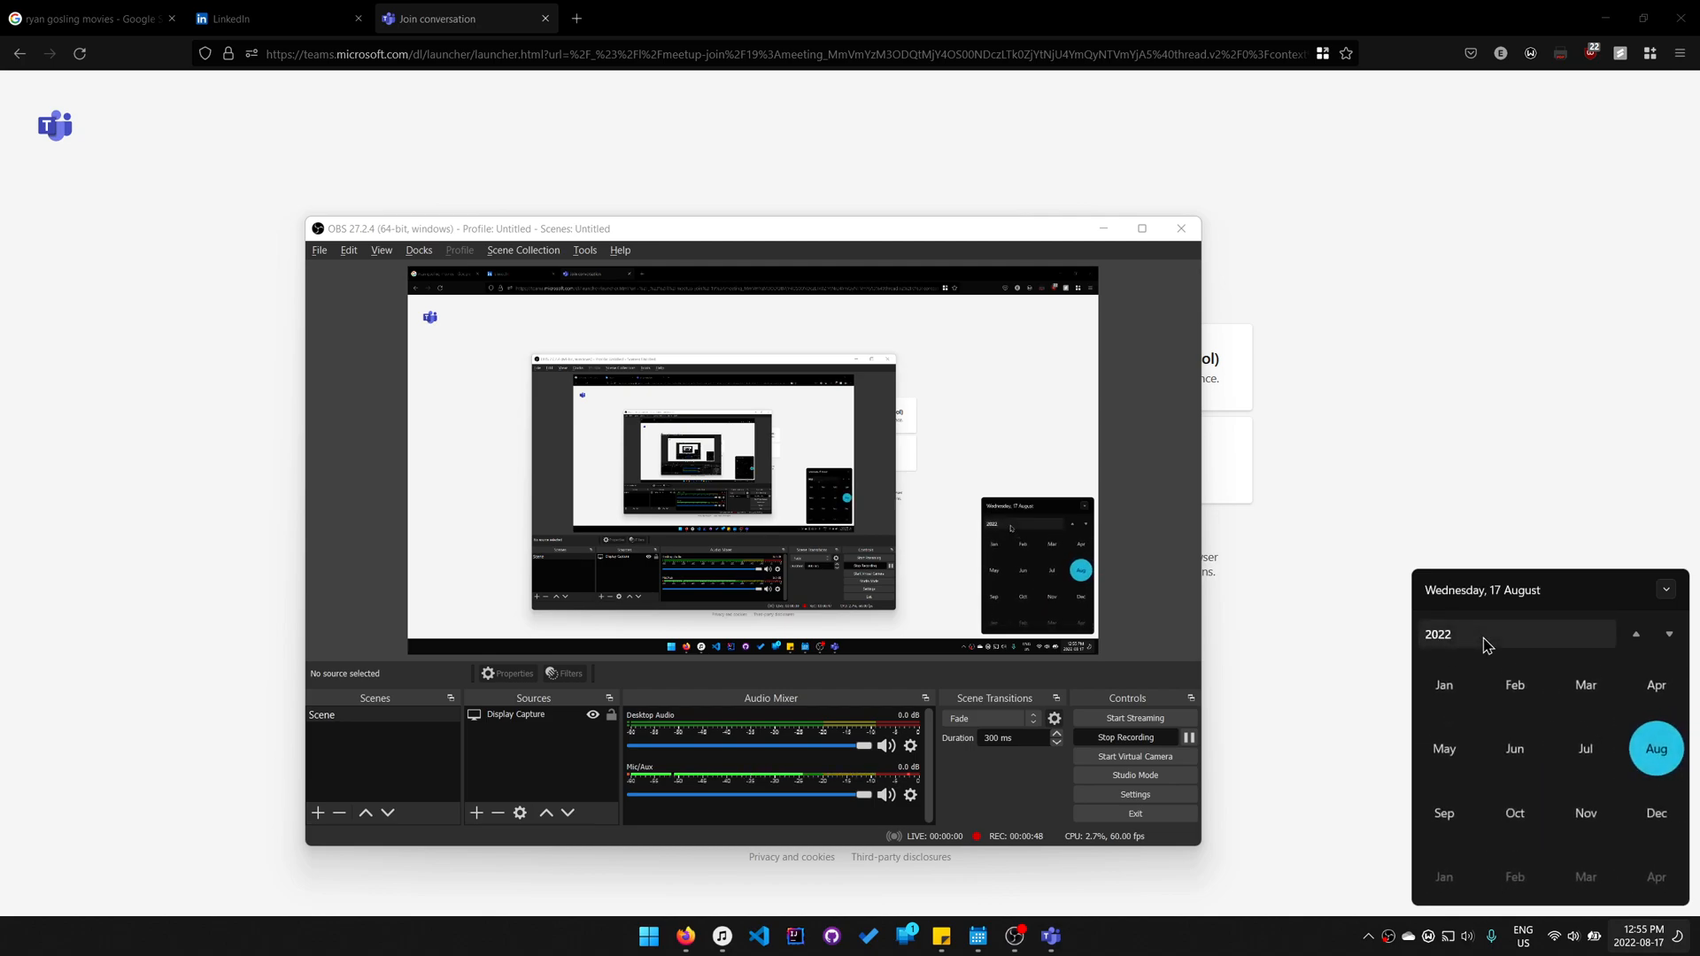
# Zoom out to the 2020–2029 decade view and choose 2022.
pyautogui.click(1438, 633)
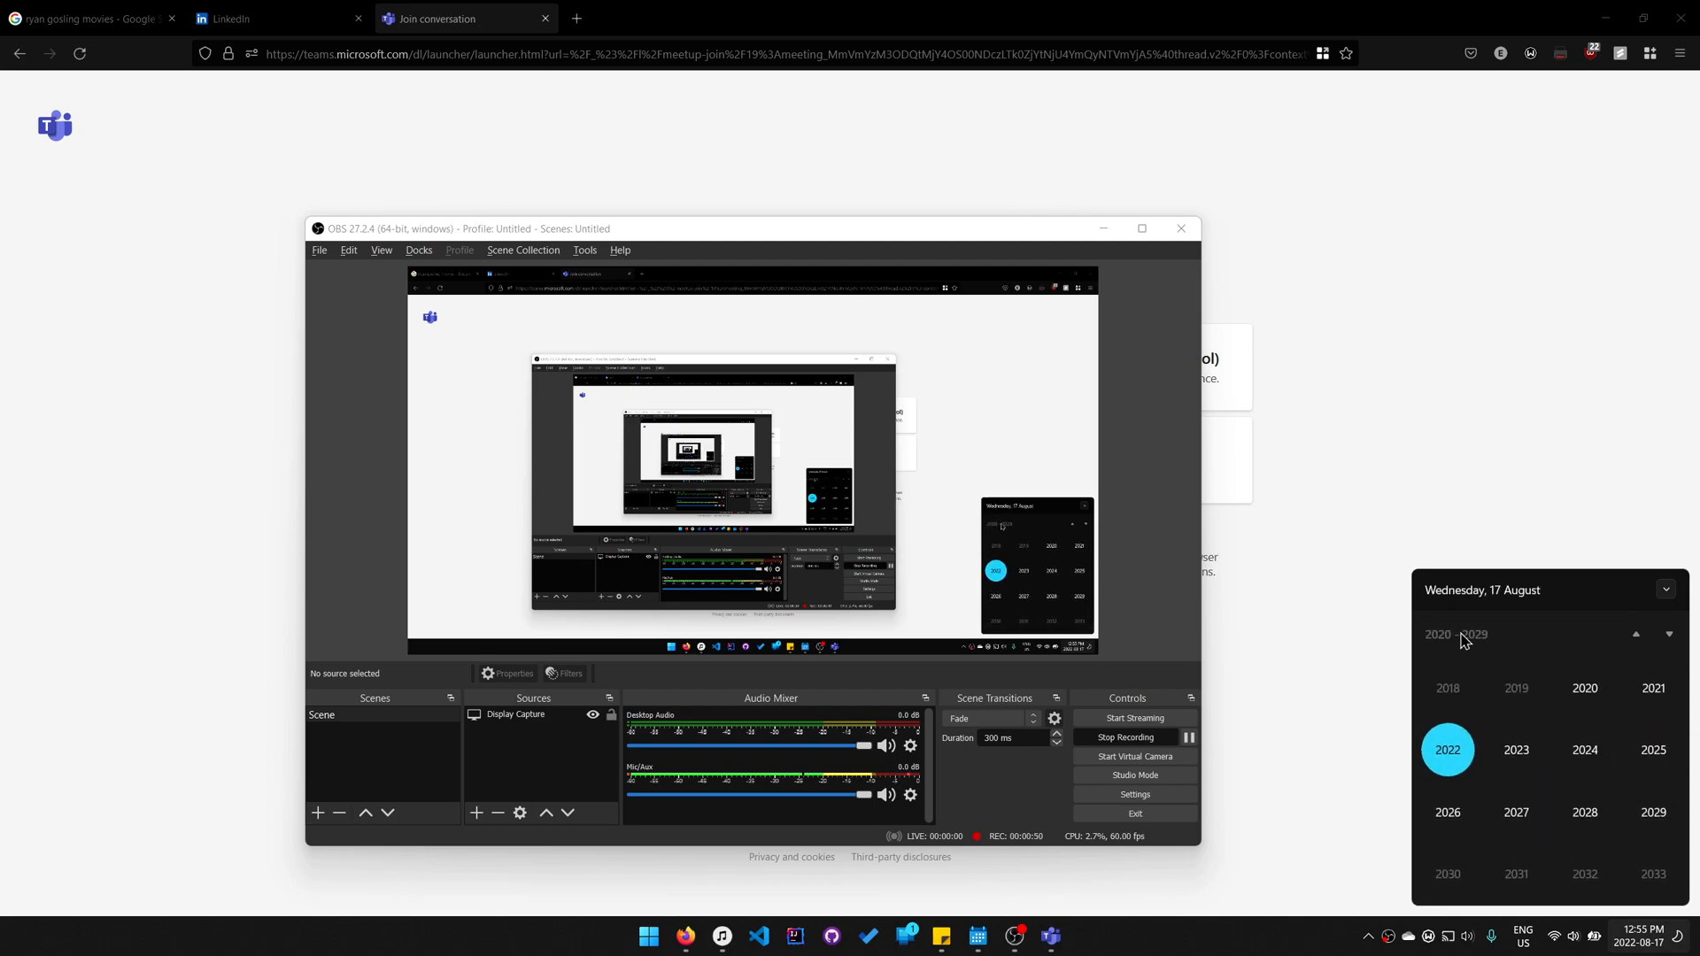
pyautogui.click(1447, 750)
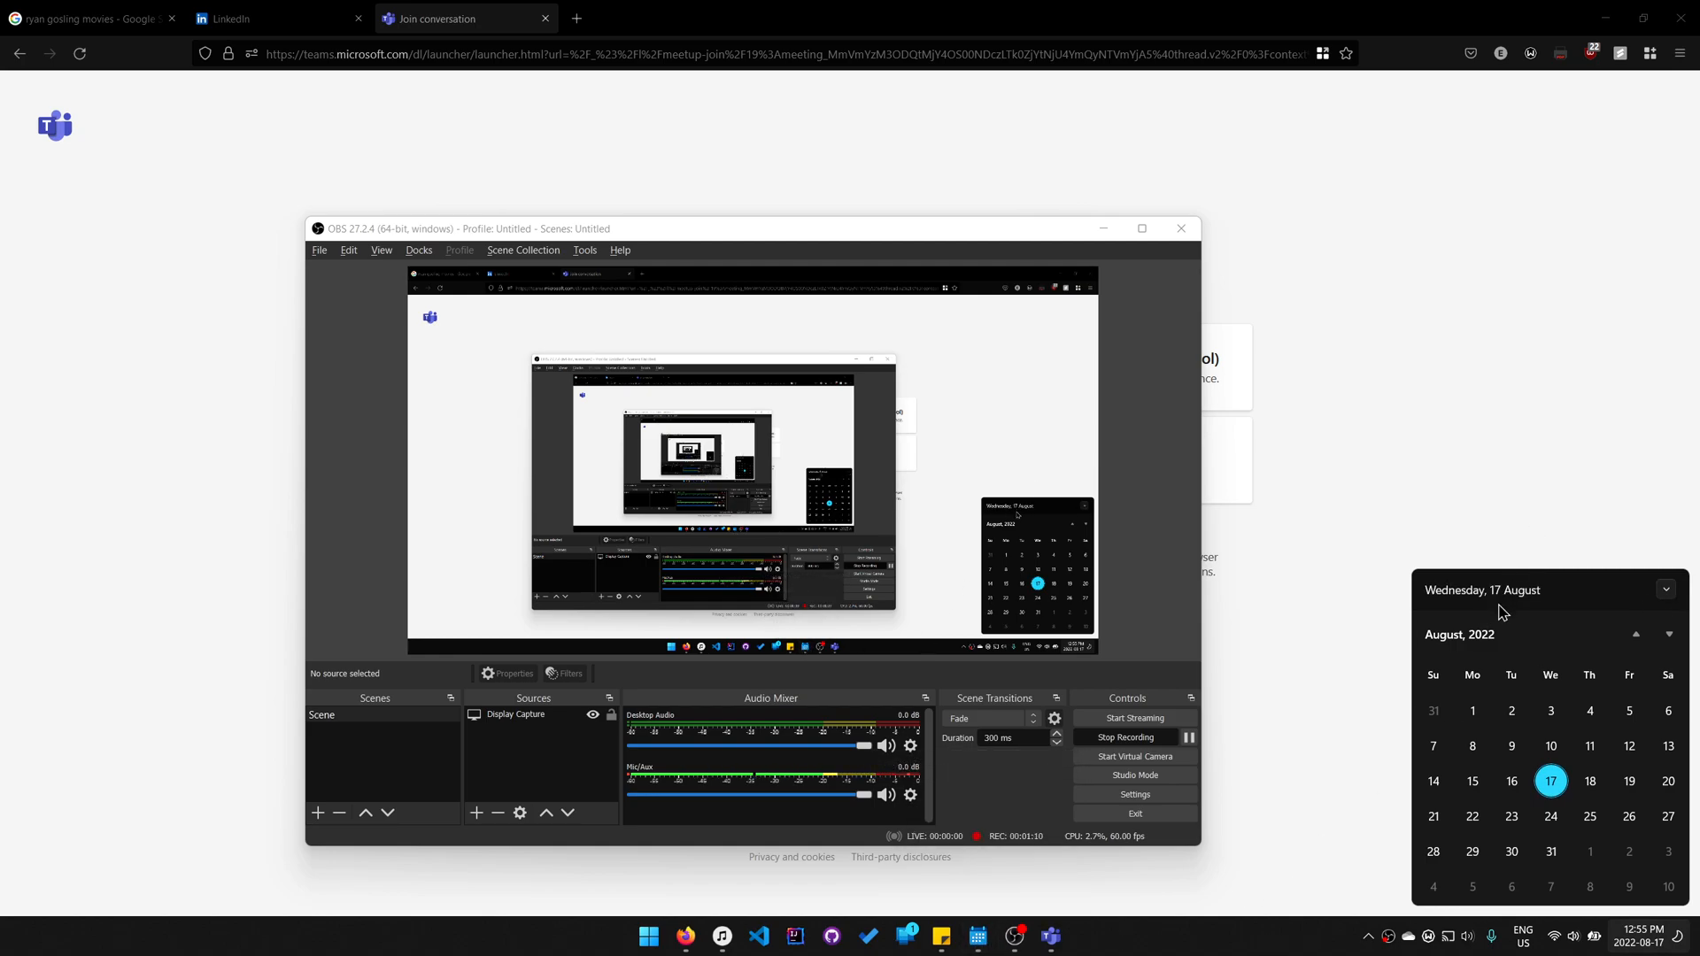
pyautogui.click(1459, 634)
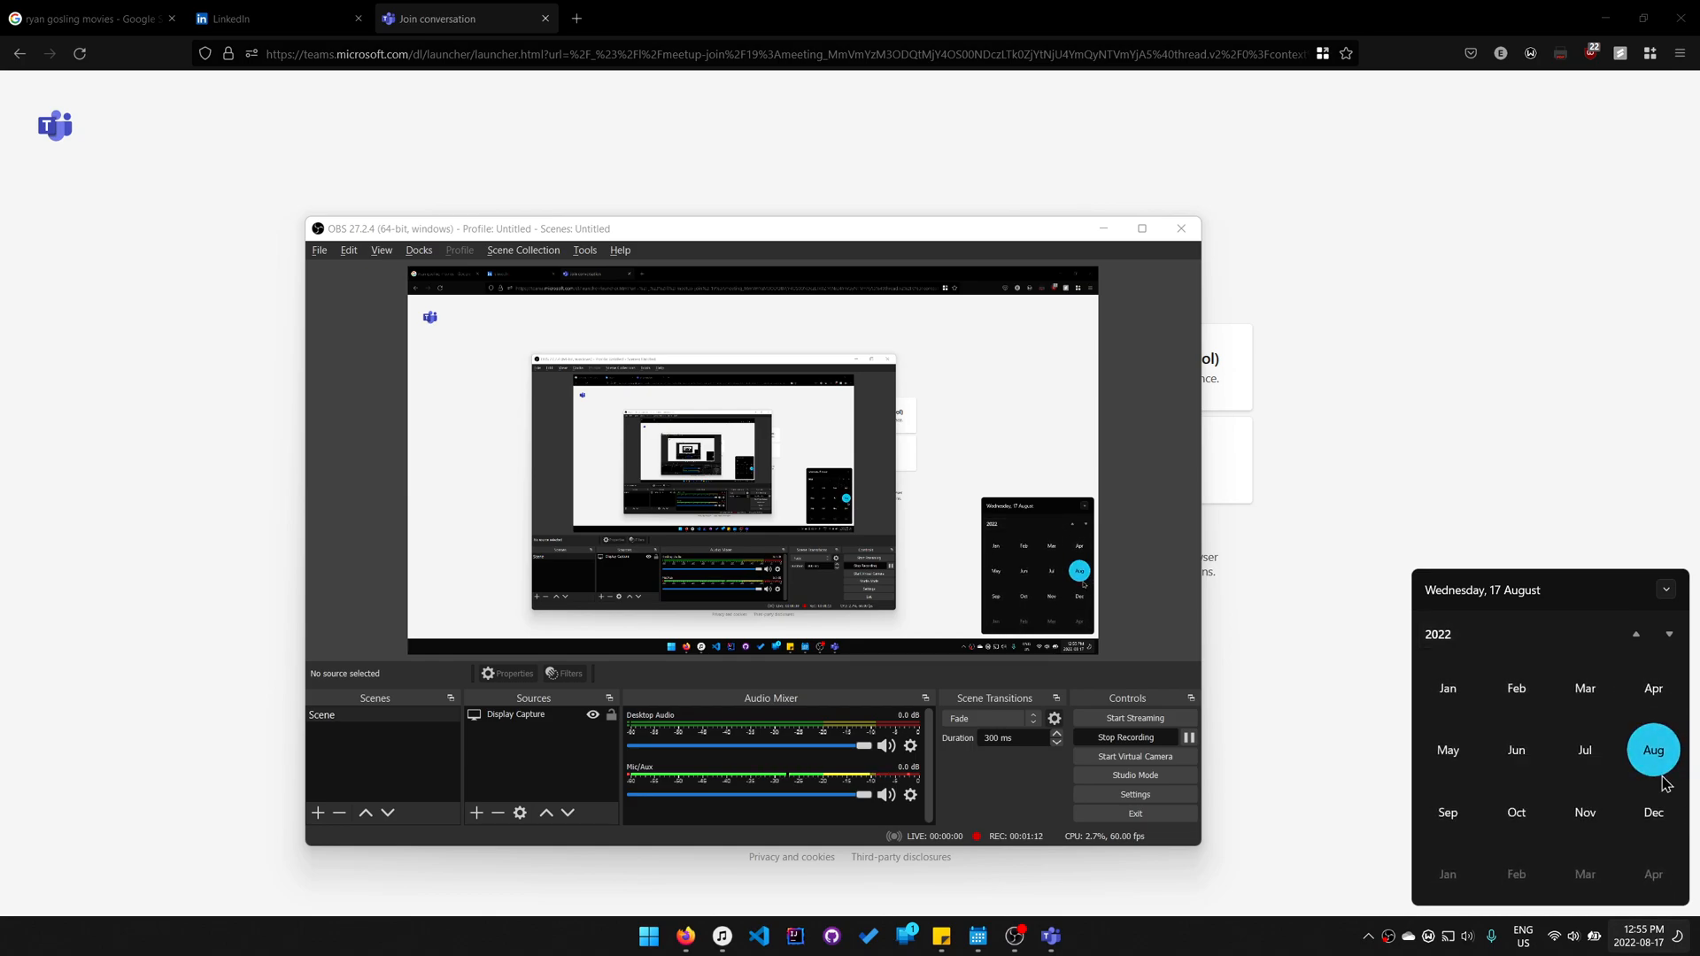
pyautogui.click(1652, 749)
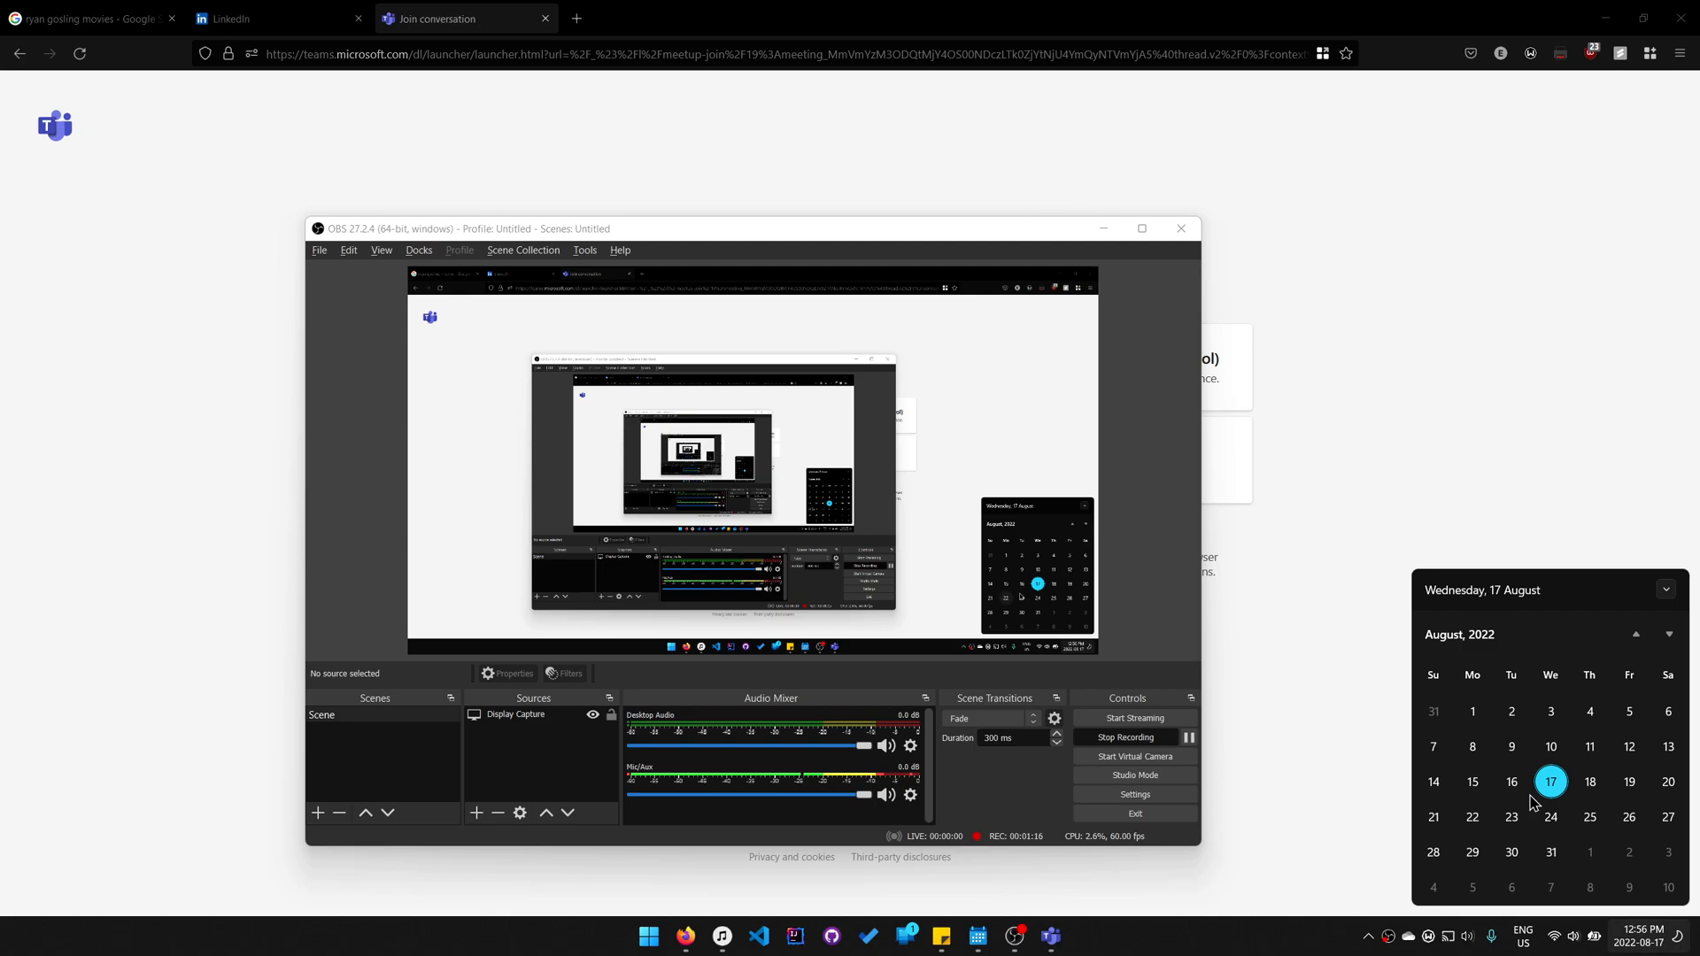
pyautogui.moveTo(1086, 728)
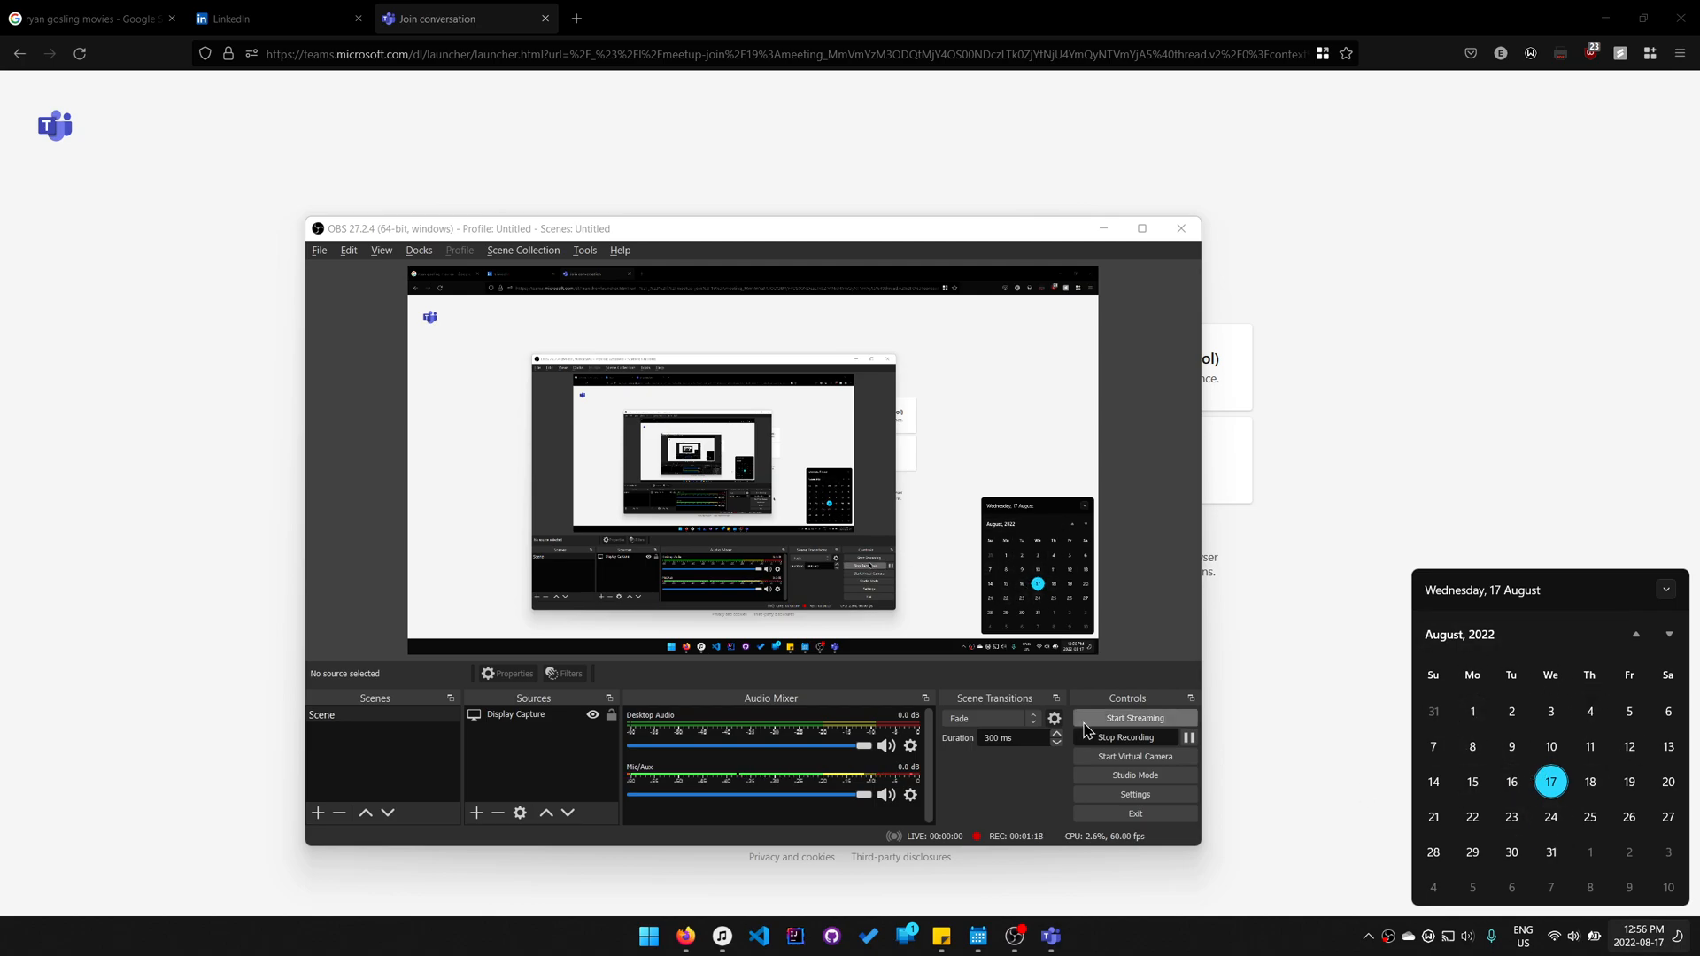